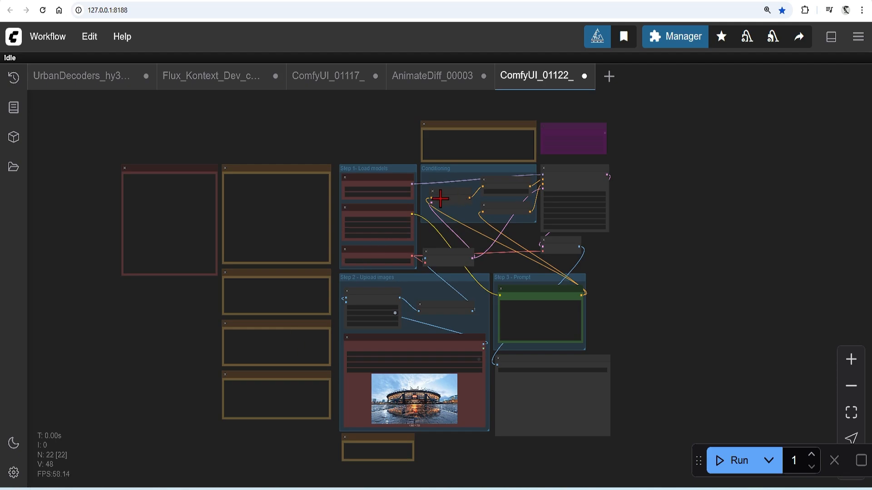
pyautogui.moveTo(417, 211)
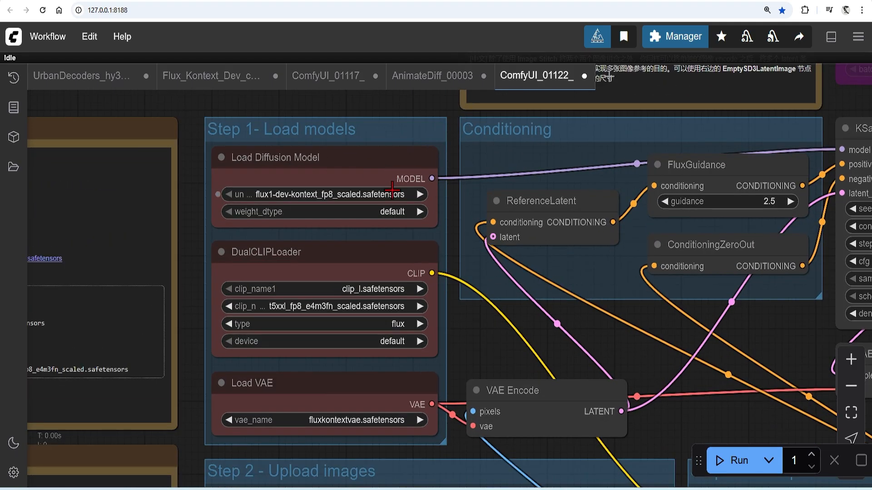
# Keep the Flux Kontext diffusion model selected and run the building image-edit workflow.
pyautogui.click(322, 195)
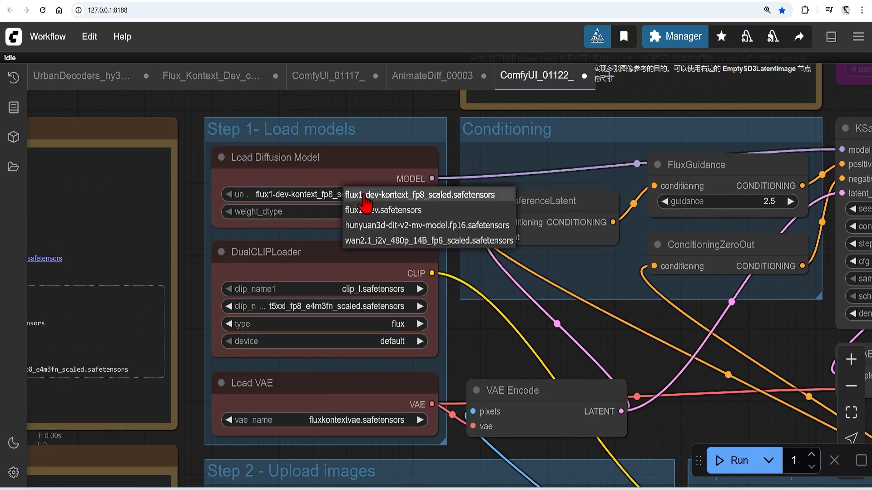
pyautogui.click(420, 194)
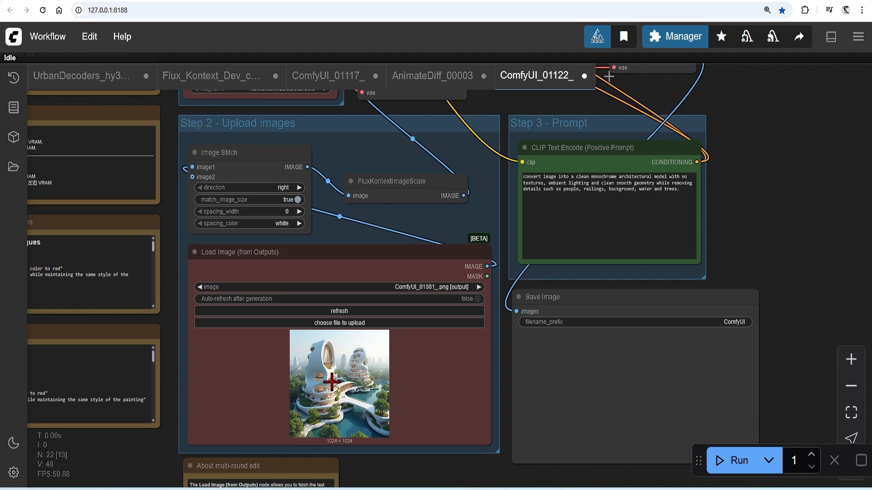
pyautogui.moveTo(740, 123)
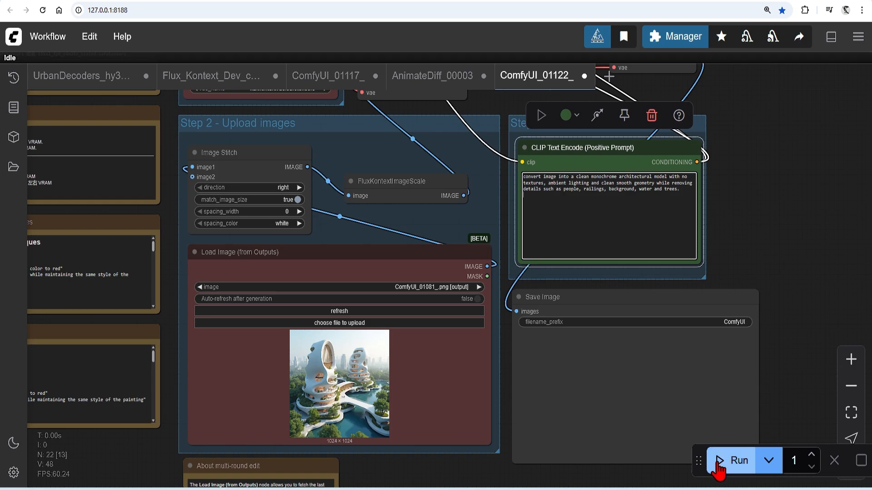
pyautogui.click(732, 460)
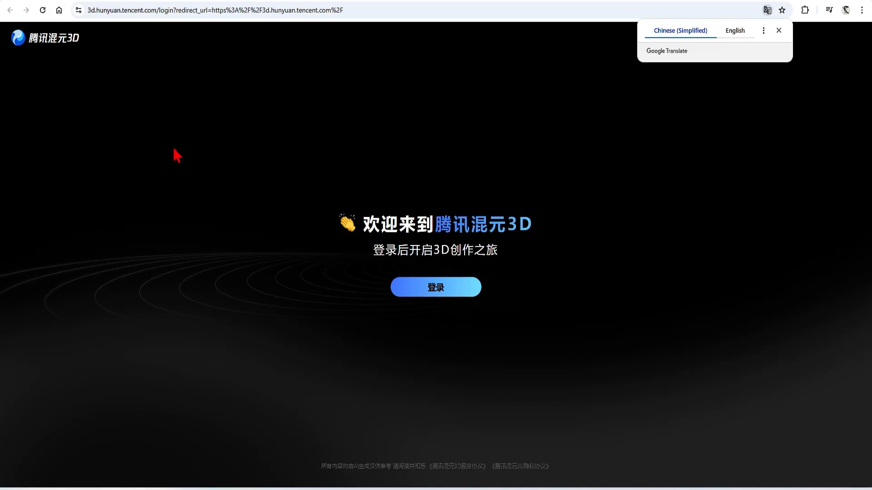
# Translate the Hunyuan 3D page to English, log in, and generate a 3D model from the uploaded image.
pyautogui.click(735, 30)
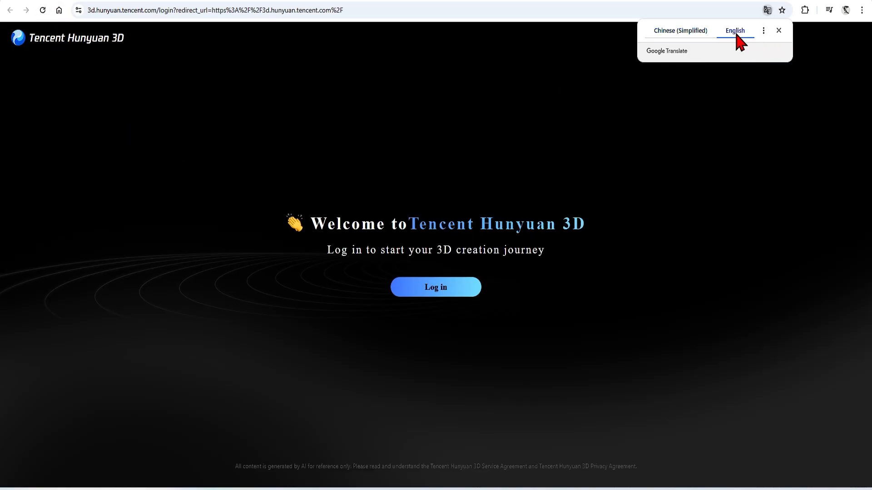
pyautogui.click(436, 287)
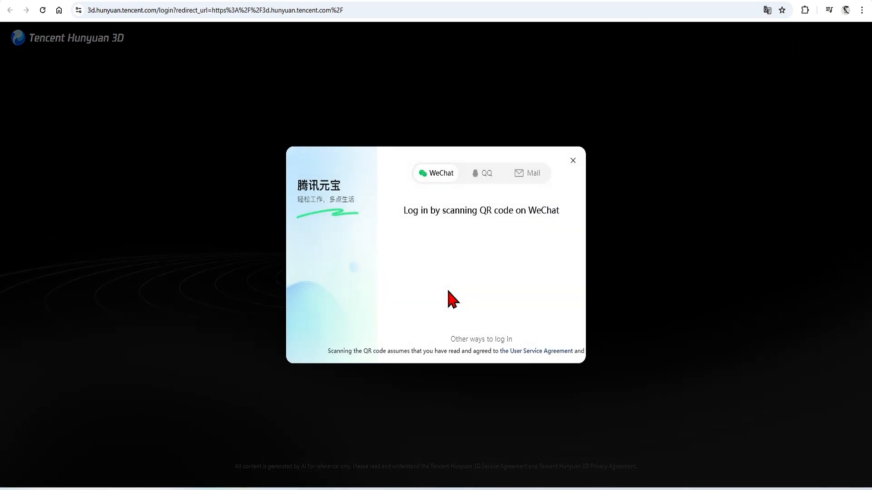
pyautogui.moveTo(457, 236)
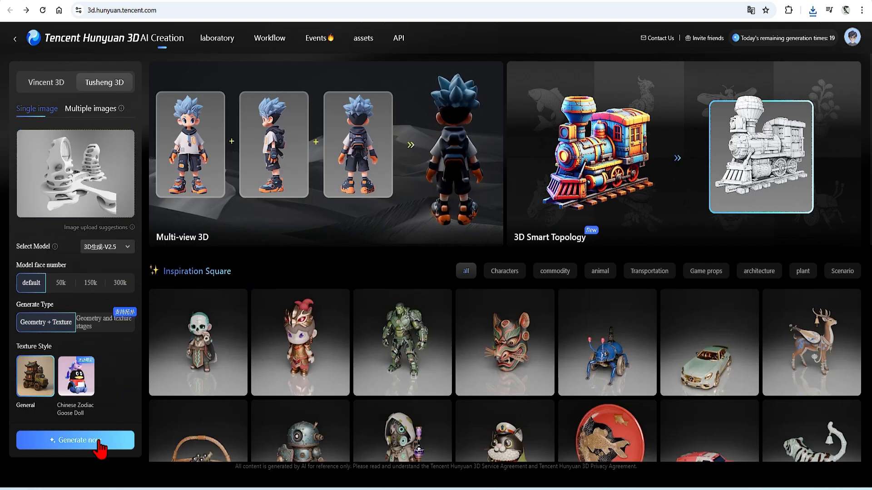
pyautogui.click(74, 441)
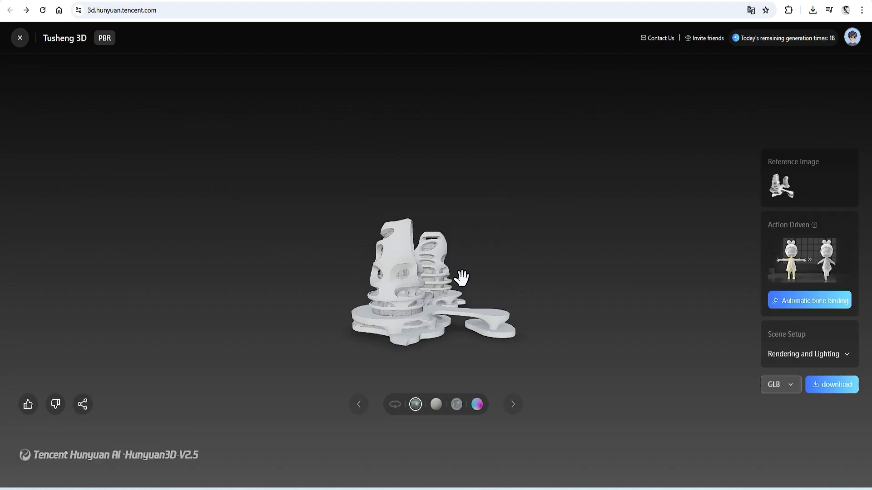
# Inspect the two-tower model in the viewer, switch the format from GLB to OBJ and download it.
pyautogui.moveTo(461, 276); pyautogui.dragTo(390, 319)
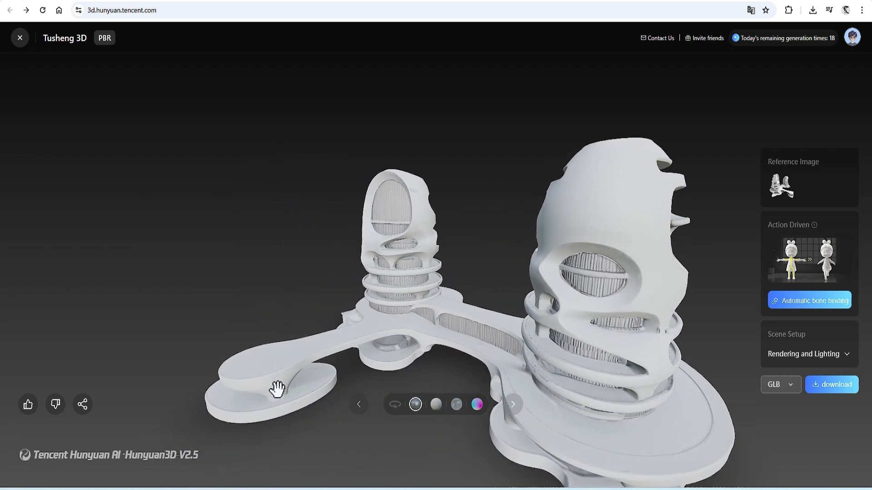
pyautogui.moveTo(278, 387); pyautogui.dragTo(554, 303)
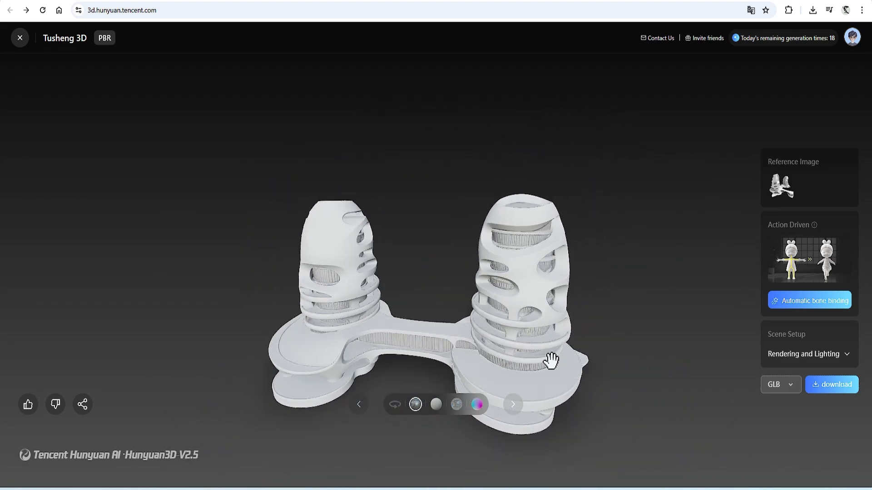
pyautogui.moveTo(551, 360); pyautogui.dragTo(421, 341)
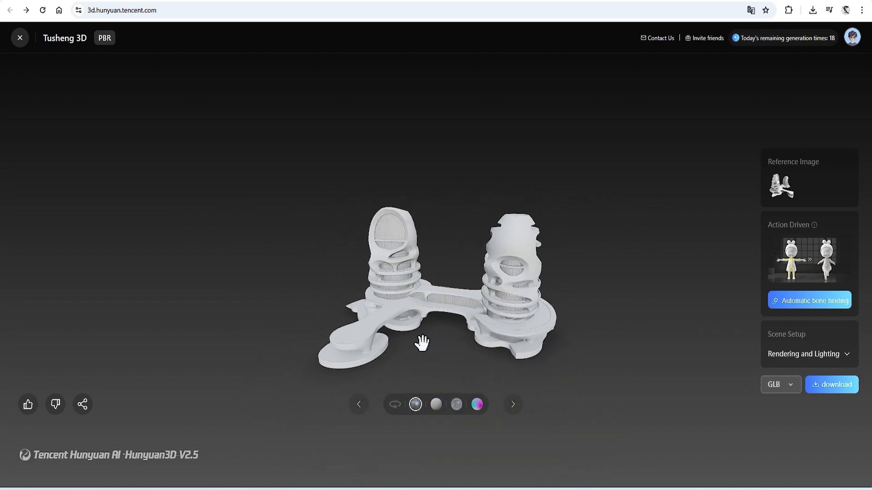
pyautogui.click(781, 385)
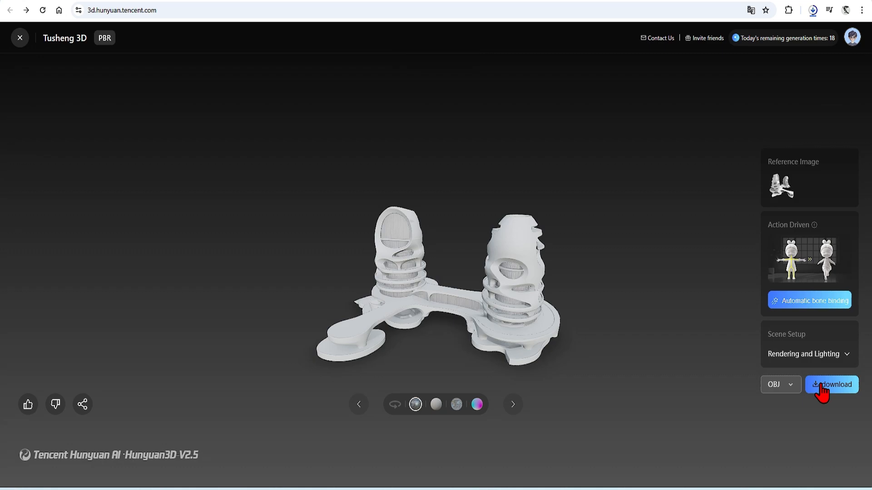
pyautogui.click(831, 385)
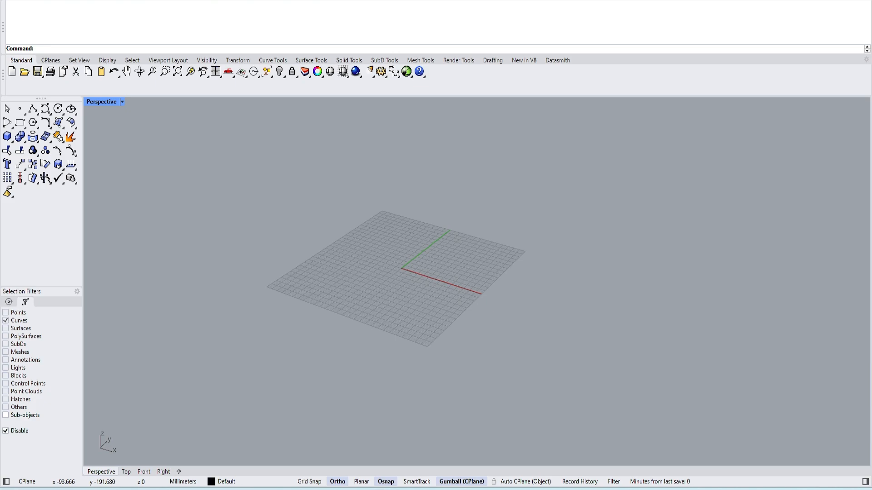
# Import the downloaded OBJ as a new file with Map OBJ Y to Rhino Z kept on.
pyautogui.click(32, 72)
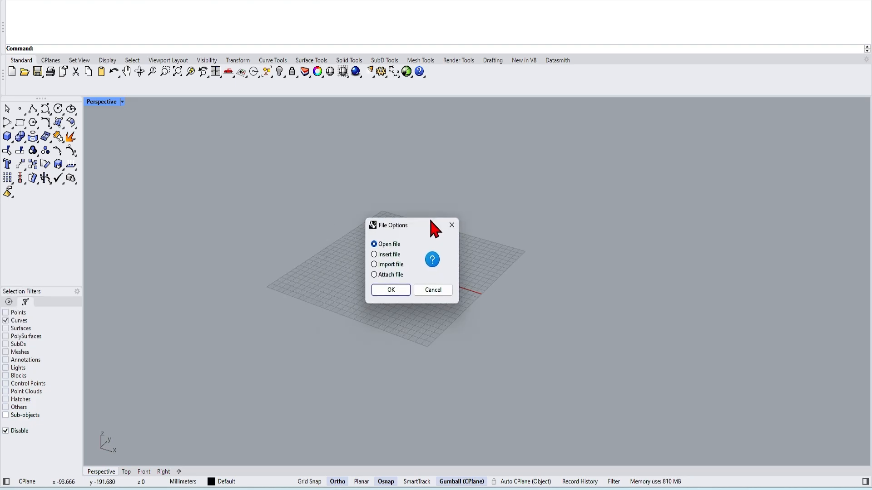
pyautogui.click(390, 290)
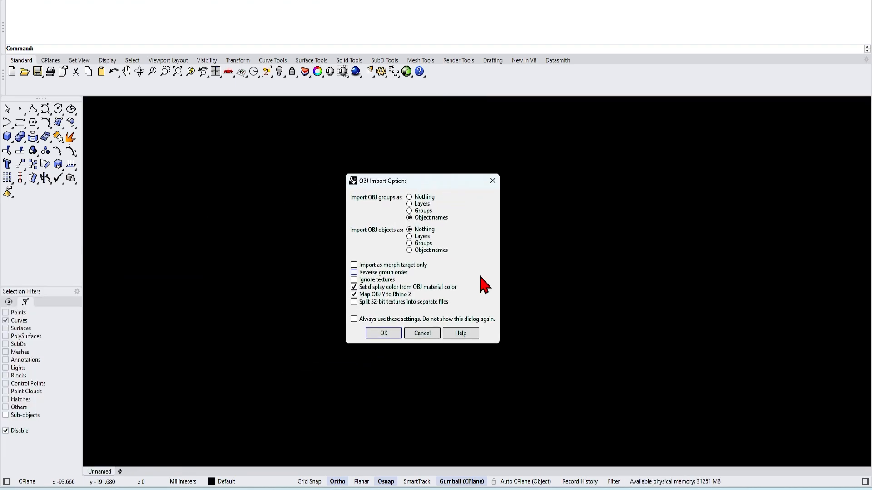
pyautogui.click(355, 294)
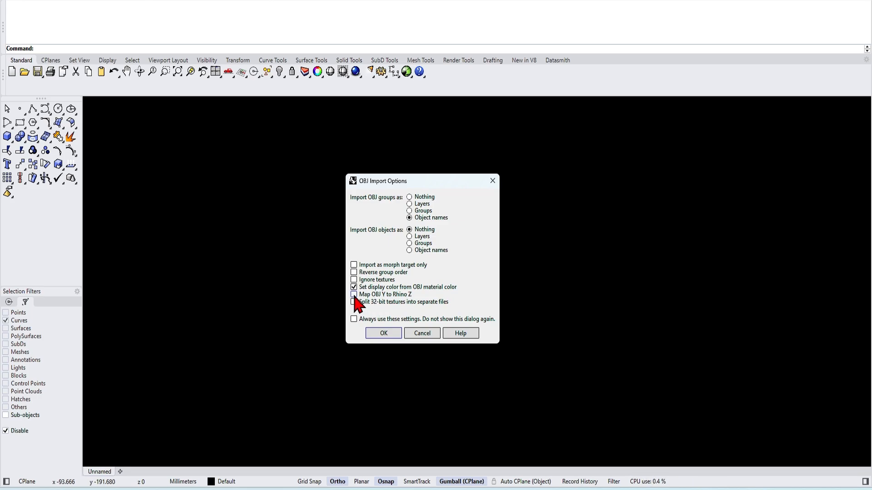
pyautogui.click(353, 295)
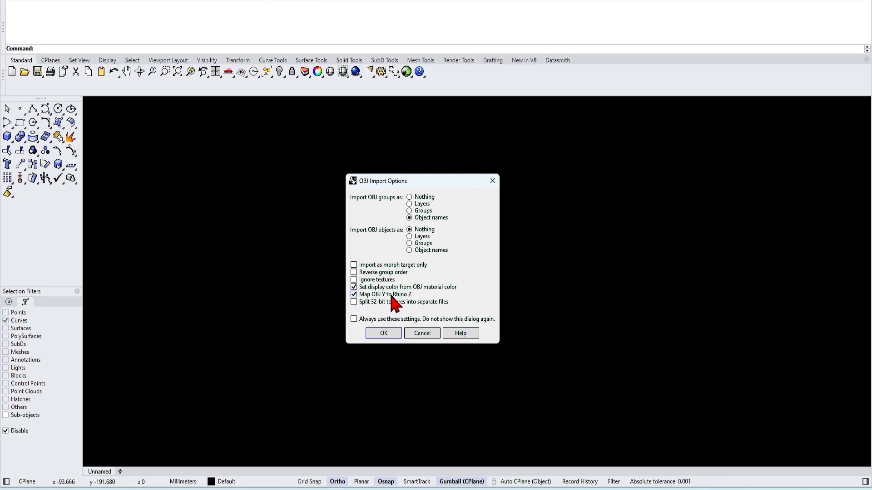
pyautogui.click(383, 333)
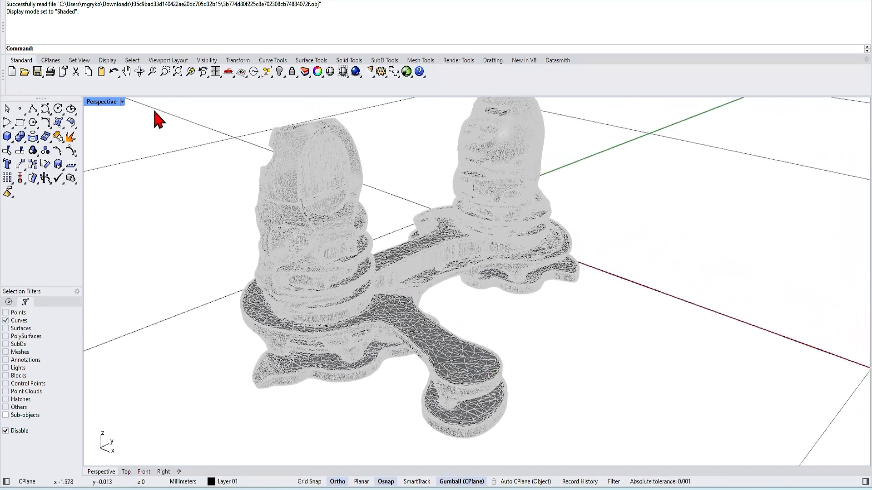
# Switch the Perspective viewport from Shaded to Arctic display mode.
pyautogui.click(124, 102)
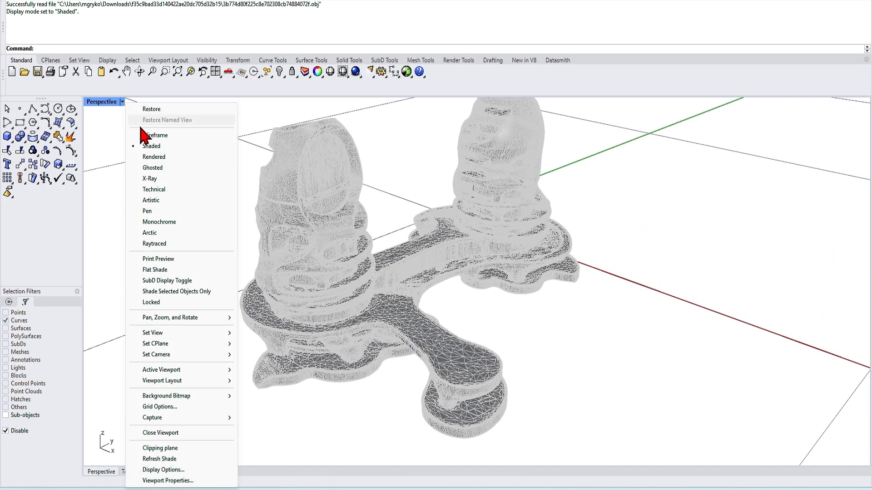
pyautogui.click(149, 233)
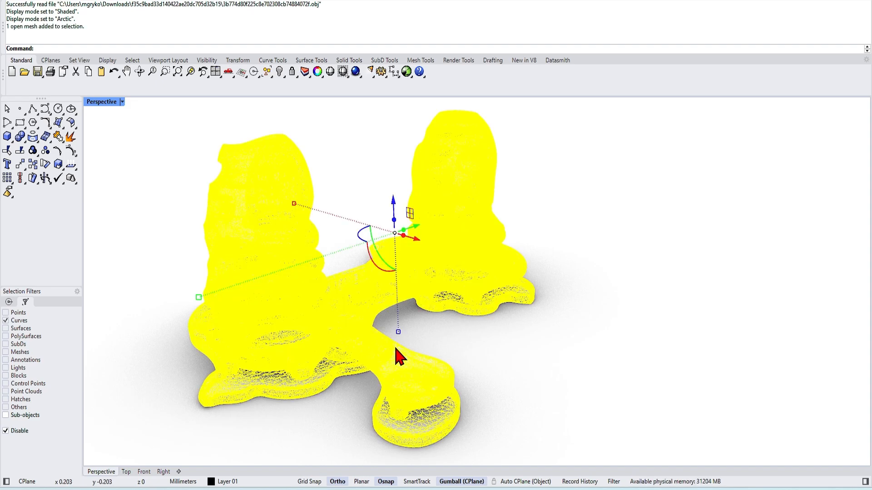
pyautogui.moveTo(184, 462)
pyautogui.write('Scale1D')
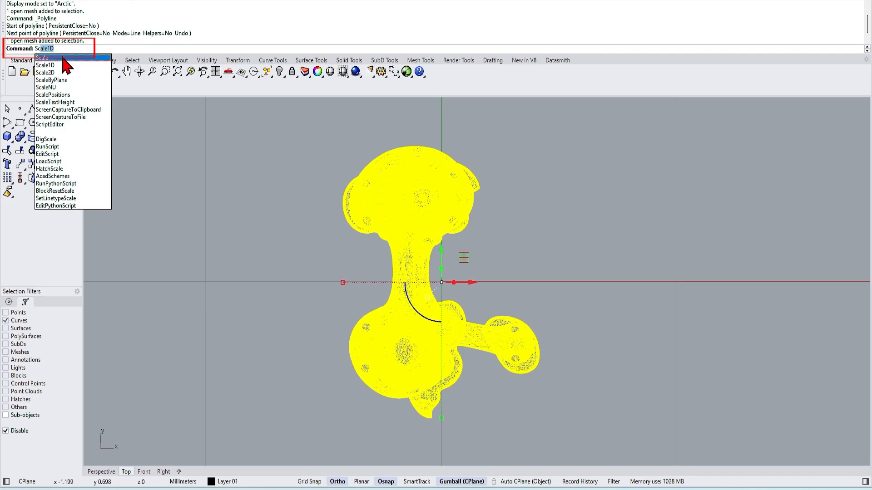
# Scale the tower mesh by a factor of 100 about the origin.
pyautogui.click(43, 57)
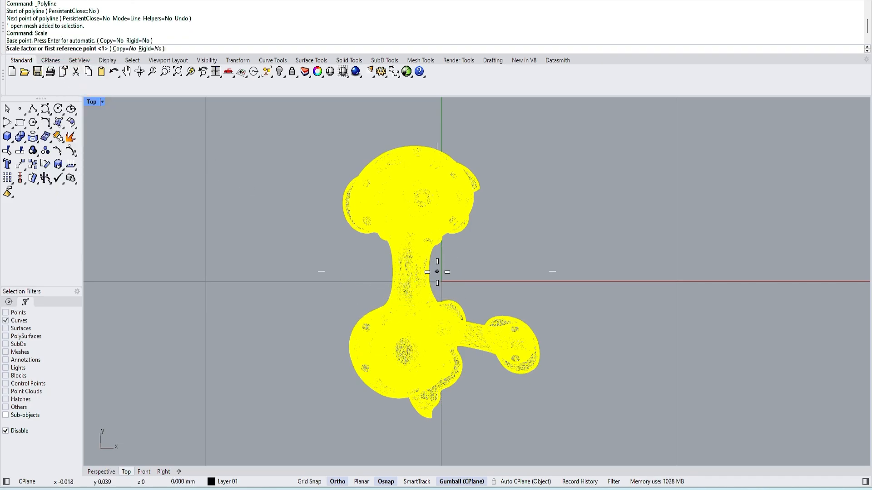
pyautogui.write('100')
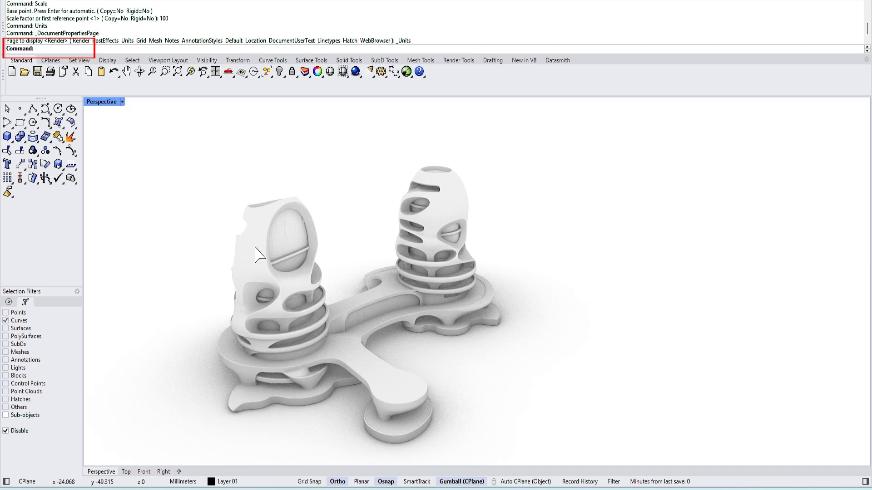
# Set the model units to Meters in Document Properties, then start a polyline at a tower vertex.
pyautogui.click(536, 148)
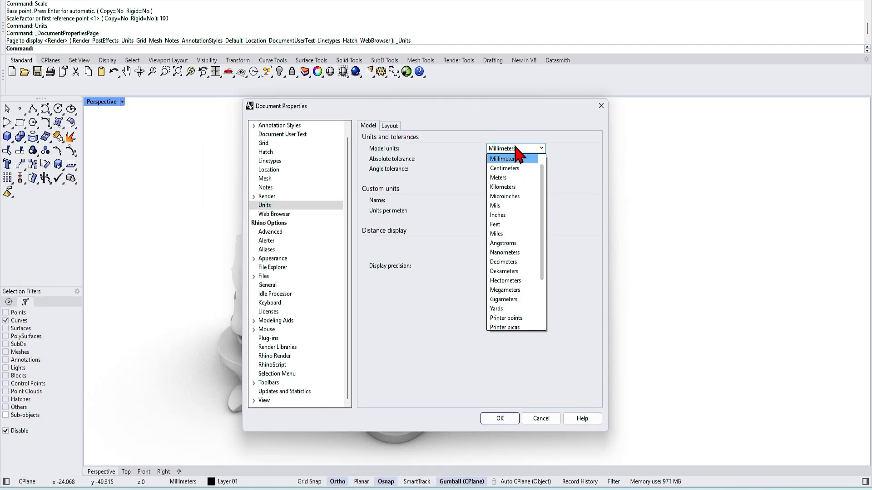
pyautogui.click(498, 178)
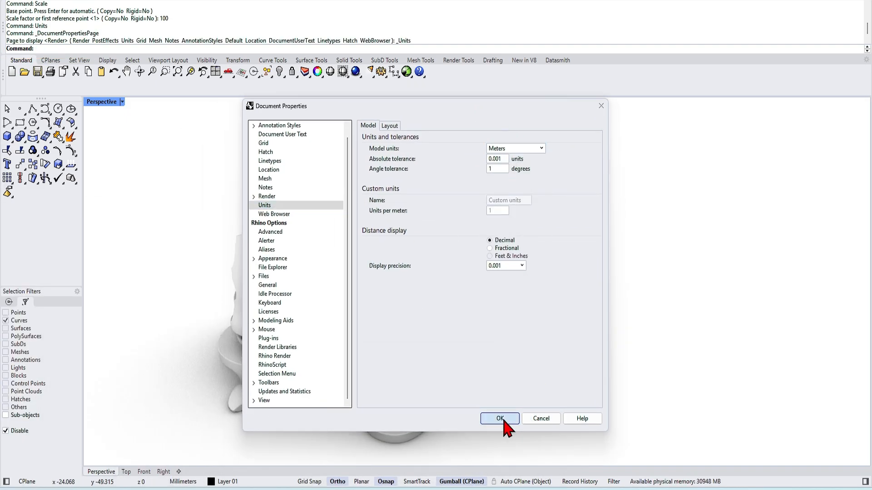
pyautogui.click(499, 418)
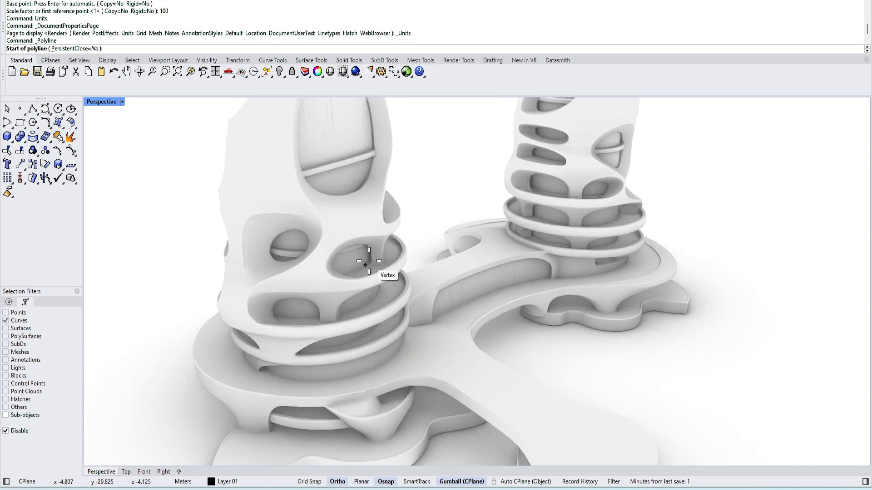
pyautogui.click(364, 265)
pyautogui.write('Qua')
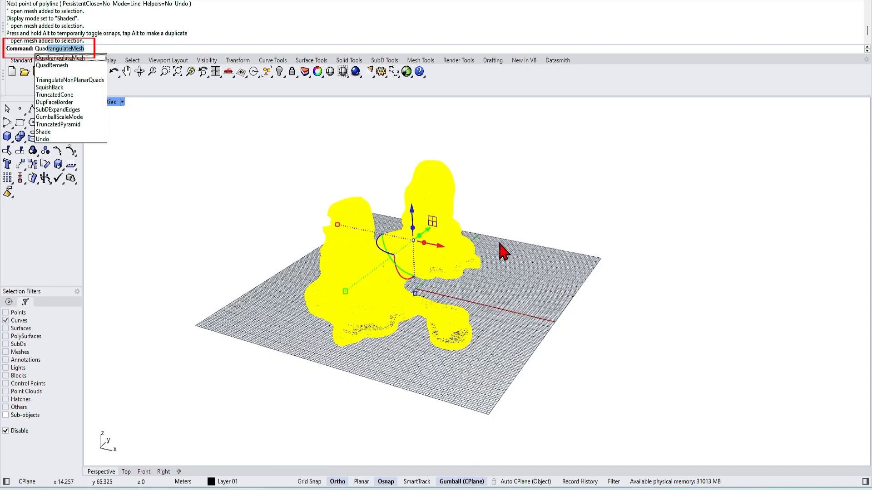
# QuadRemesh the tower mesh with Convert to SubD ticked, giving about 12,500 faces.
pyautogui.click(52, 65)
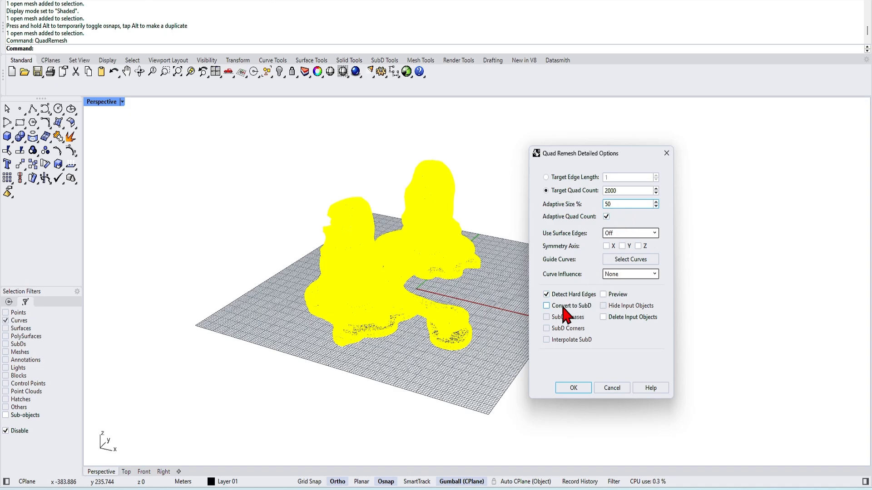
pyautogui.click(546, 305)
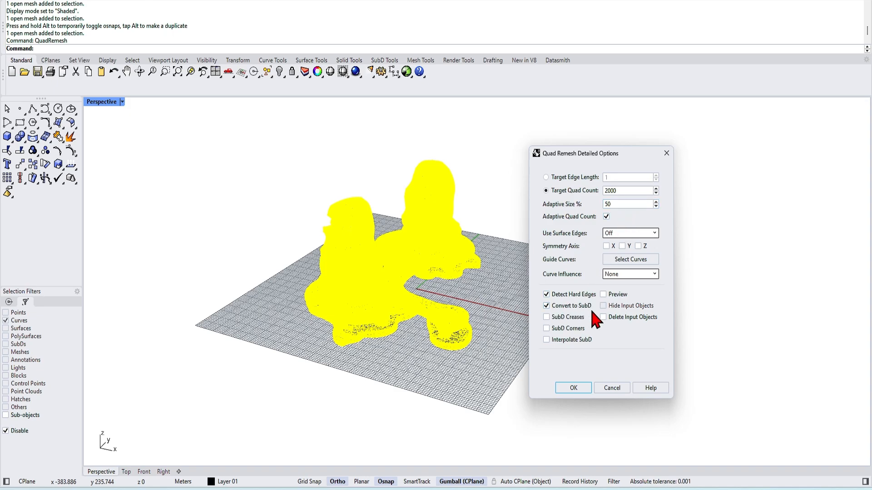
pyautogui.click(573, 388)
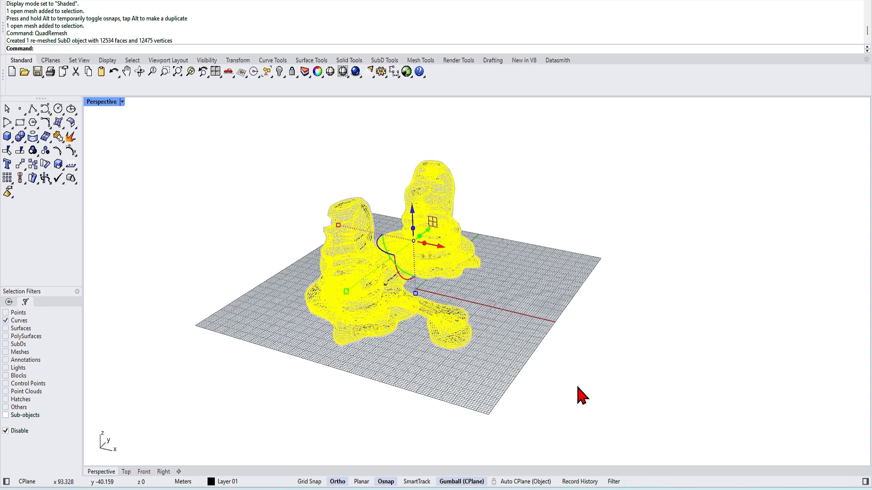
pyautogui.moveTo(464, 291)
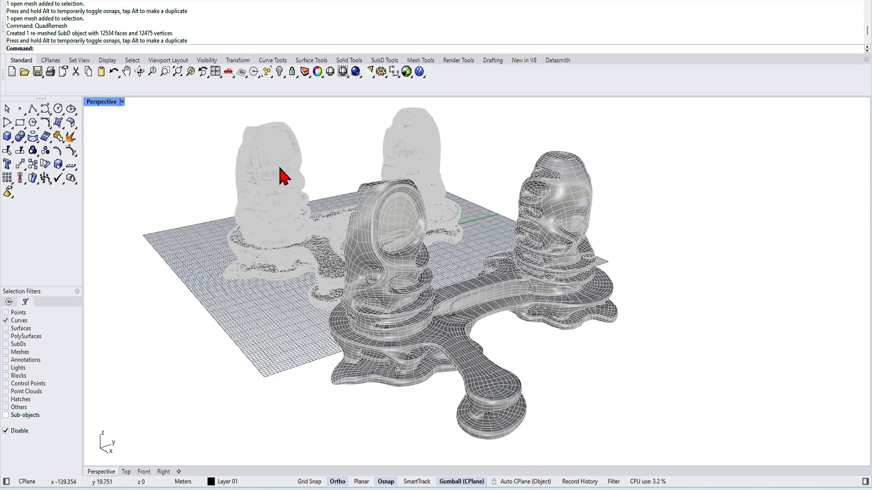
pyautogui.click(121, 102)
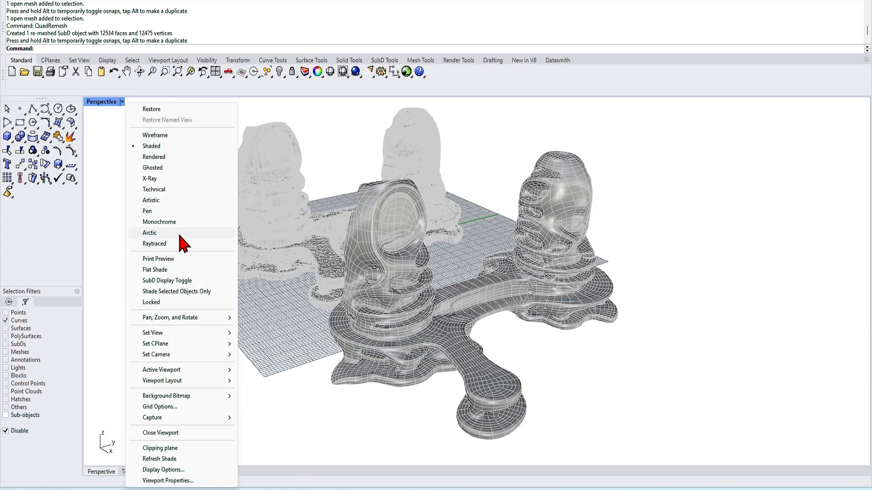
pyautogui.click(149, 233)
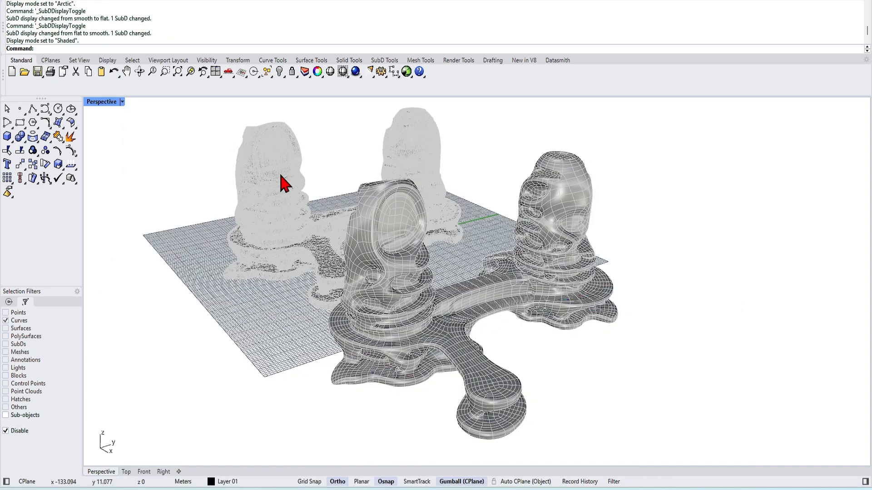
pyautogui.moveTo(292, 197)
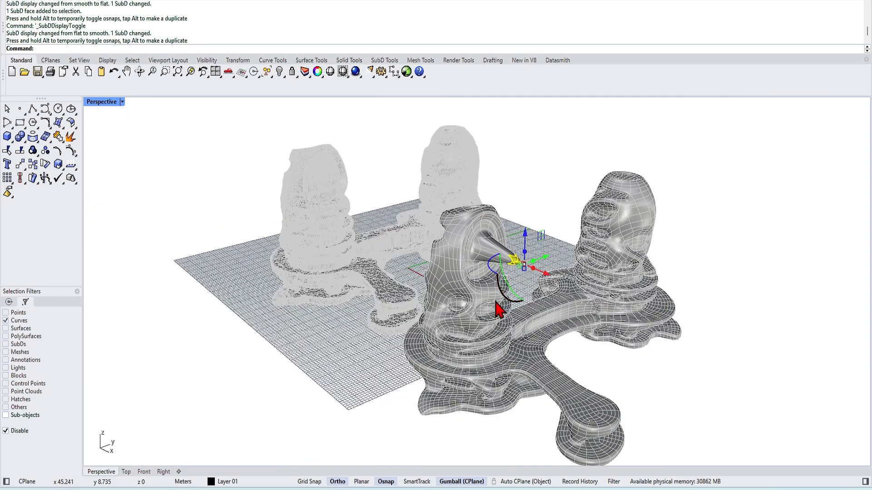
pyautogui.press('ctrl+z')
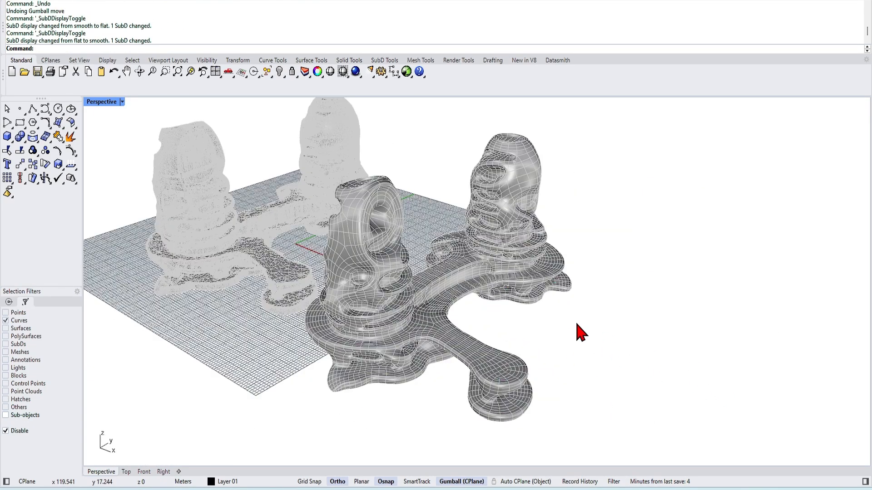
pyautogui.moveTo(581, 332); pyautogui.dragTo(437, 328)
pyautogui.write('Offset')
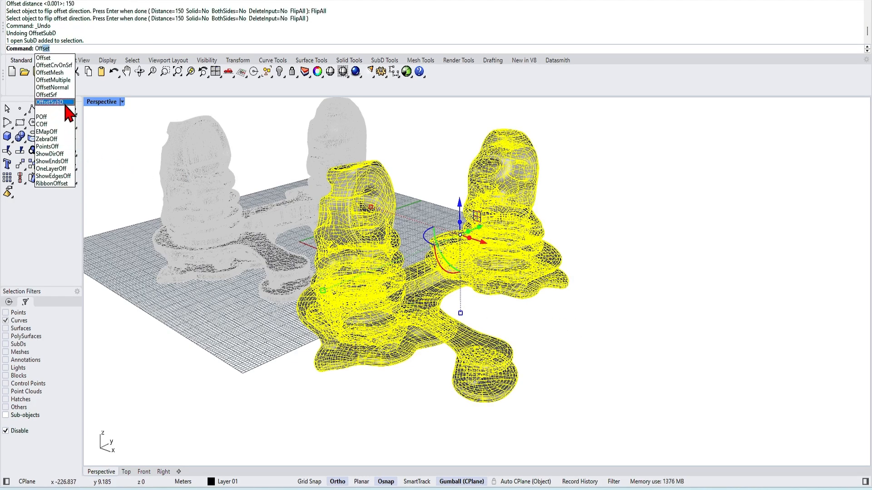
# Offset the SubD model by 0.15 with Solid=Yes to form a closed shell.
pyautogui.click(50, 102)
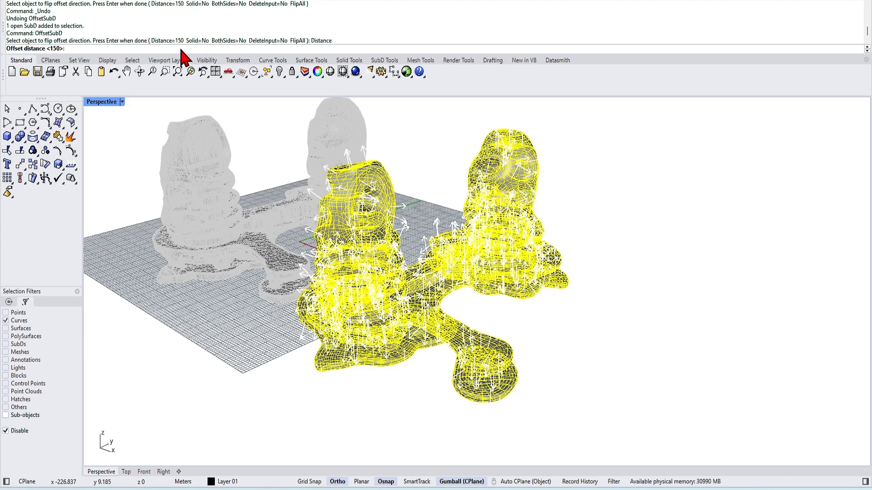
pyautogui.write('.15')
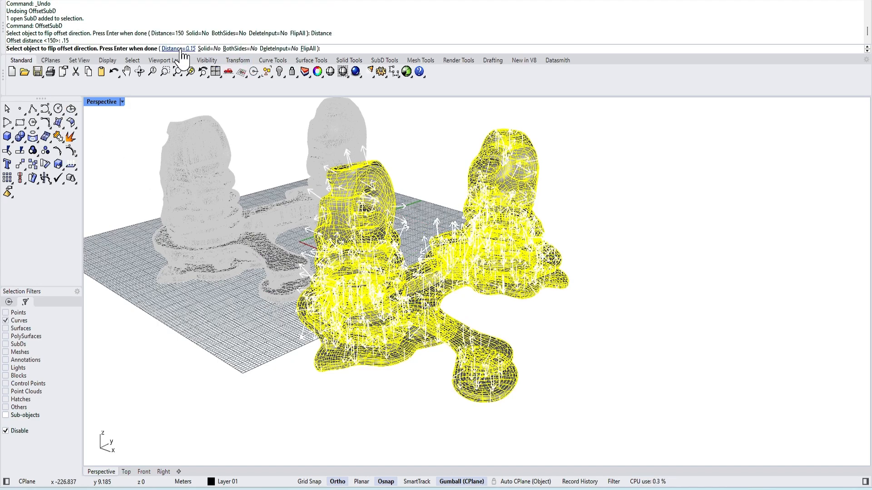
pyautogui.click(212, 48)
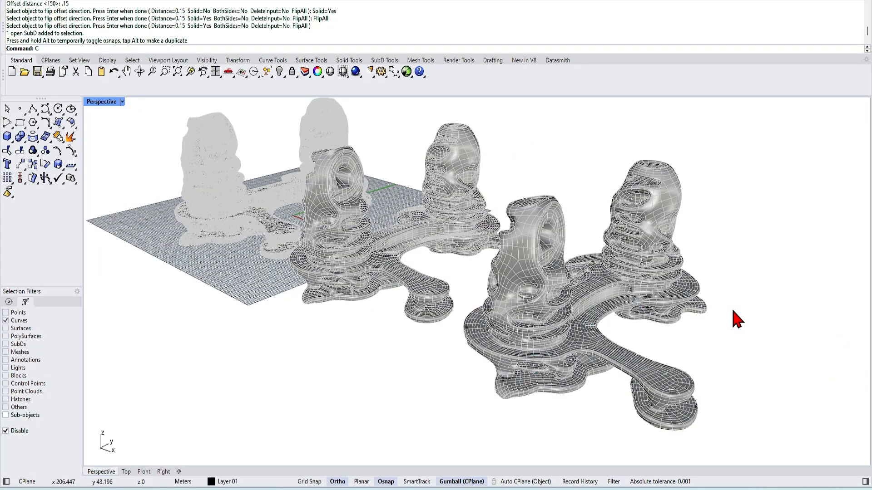
# Place a clipping plane through the offset towers and orbit to view the hollow sectioned interior.
pyautogui.write('ClippingDrawings')
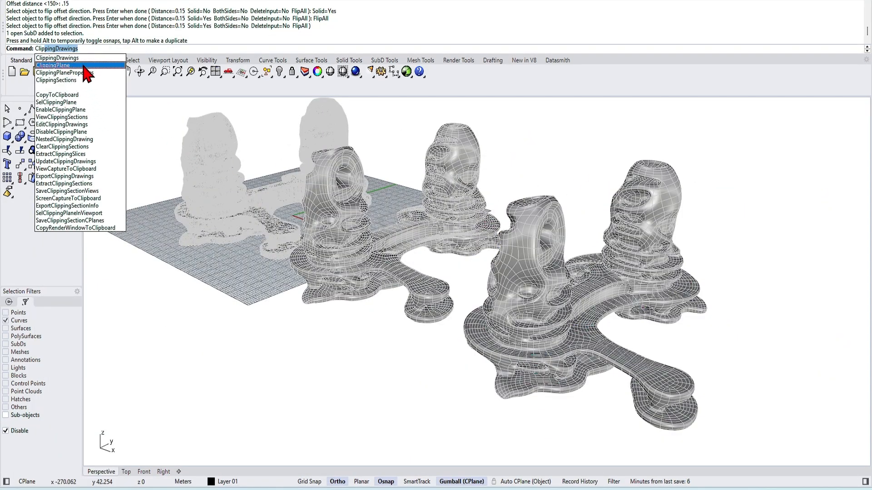
pyautogui.click(45, 67)
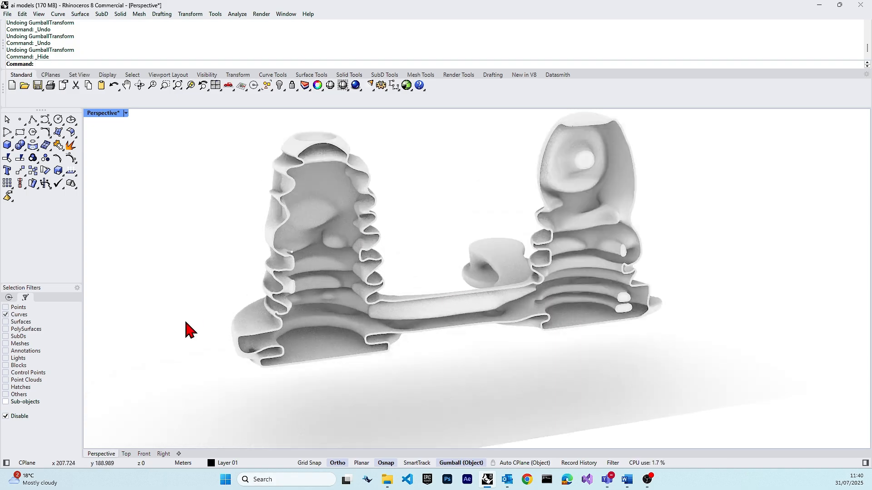
pyautogui.moveTo(189, 328); pyautogui.dragTo(472, 320)
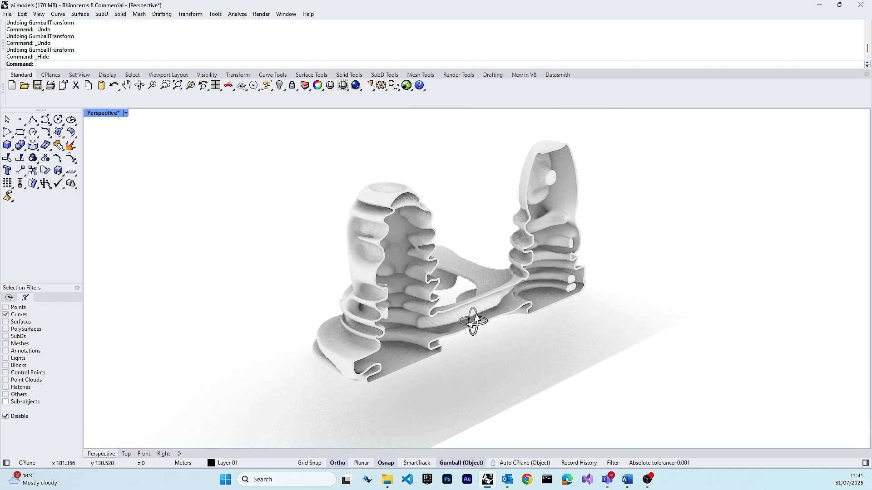
pyautogui.moveTo(473, 322); pyautogui.dragTo(443, 312)
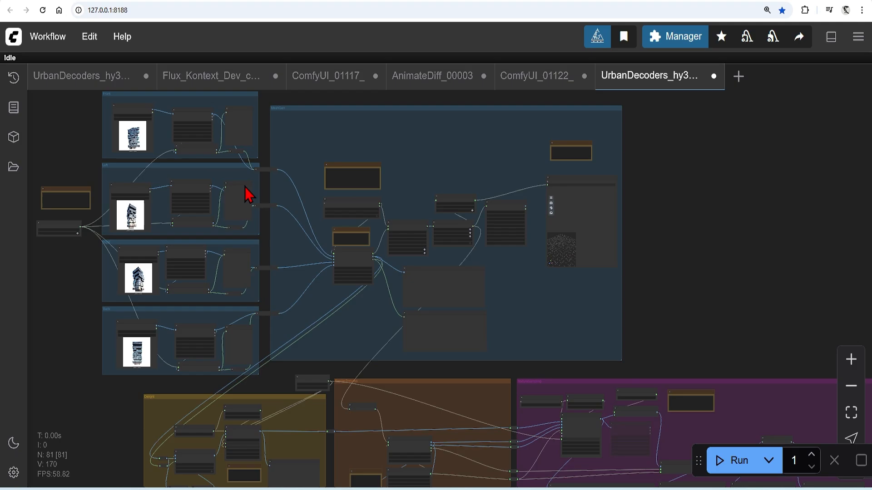
pyautogui.moveTo(494, 144)
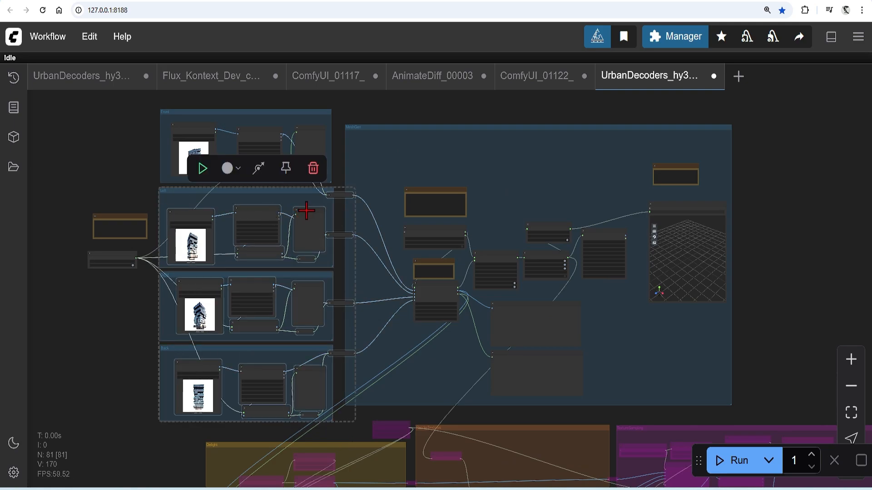
# Bring up the options menu for the input image node in the Hunyuan3D workflow.
pyautogui.rightClick(305, 209)
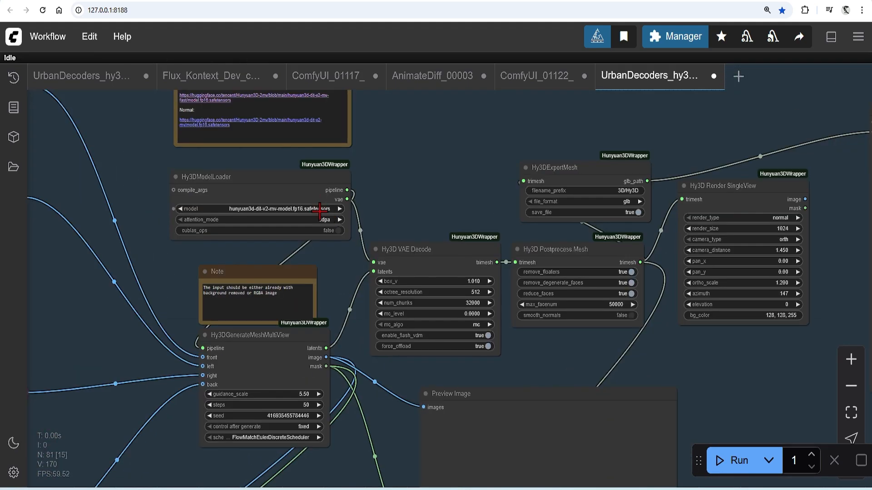
# Set the Hy3DGenerateMeshMultiView step count to 49 and confirm.
pyautogui.click(260, 209)
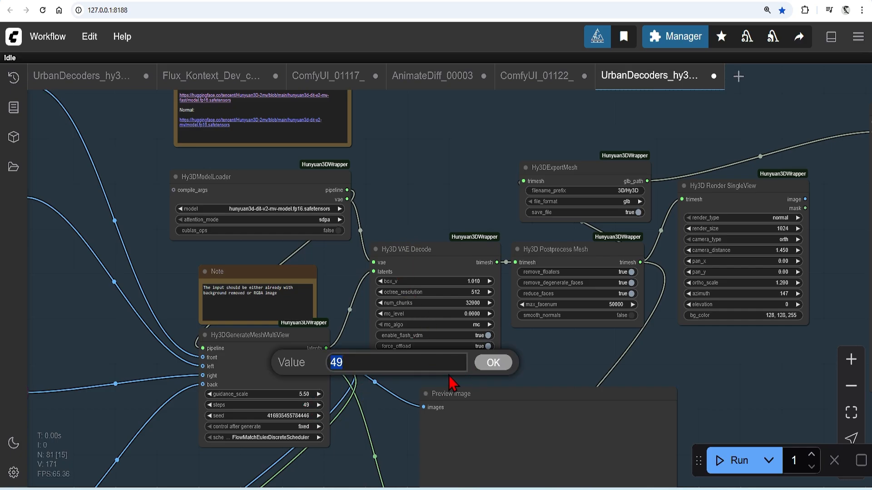
pyautogui.click(492, 362)
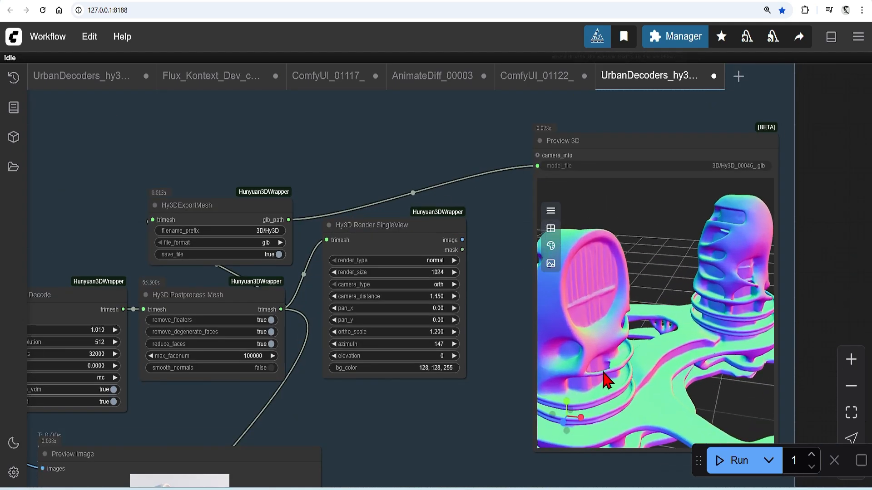
# Inspect the regenerated two-tower mesh up close in the Preview 3D node, then switch to the GitHub examples page.
pyautogui.moveTo(606, 380); pyautogui.dragTo(695, 247)
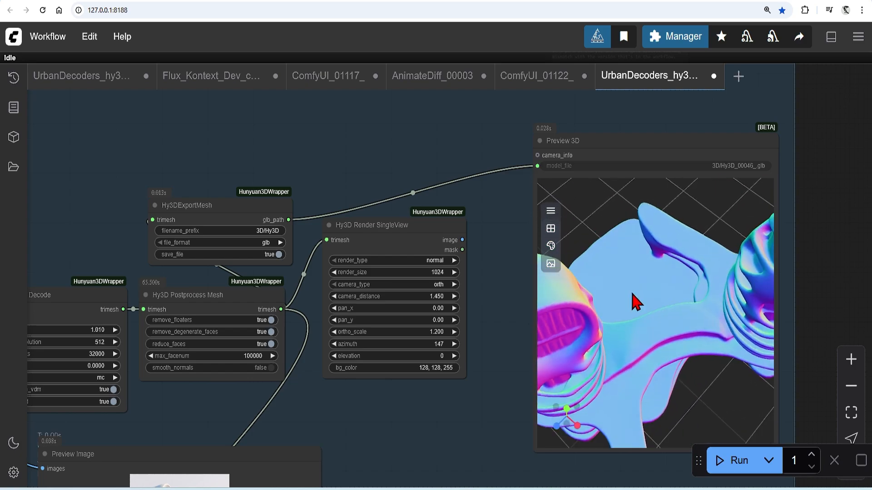
pyautogui.moveTo(634, 301); pyautogui.dragTo(638, 346)
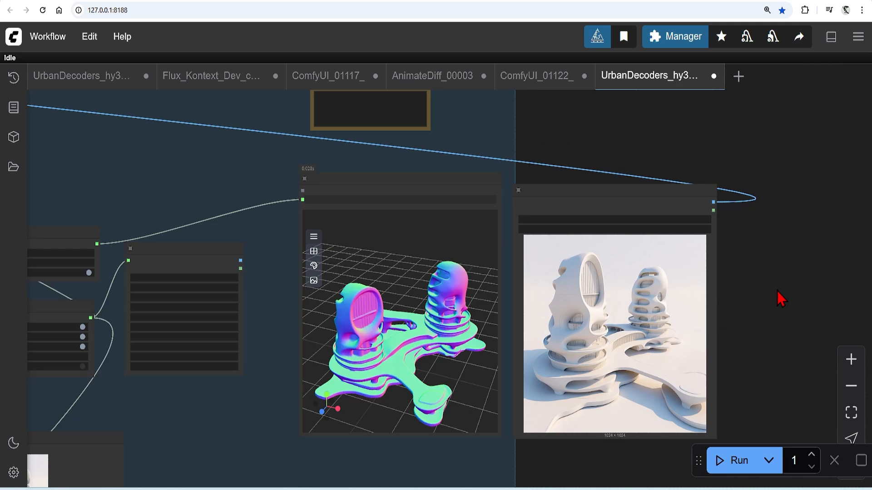
pyautogui.click(432, 75)
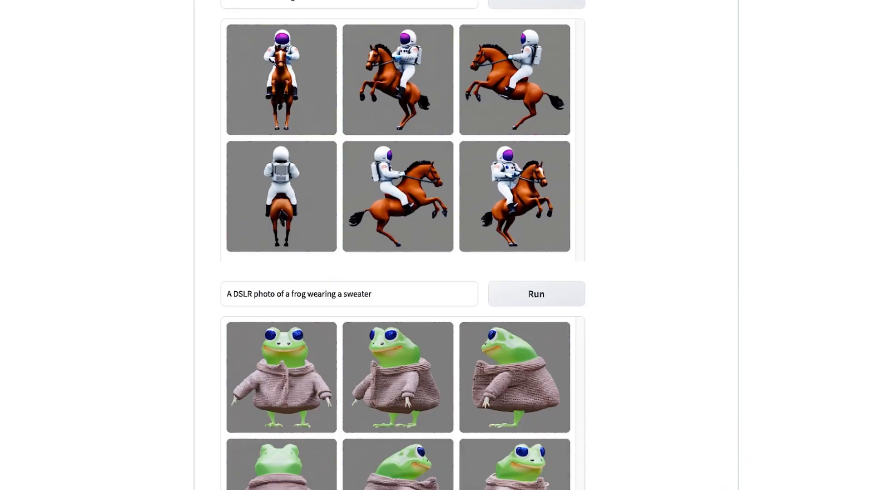
# Scroll through the readme's multi-view example galleries: astronaut on a horse, frog, anime character.
pyautogui.scroll(-3)
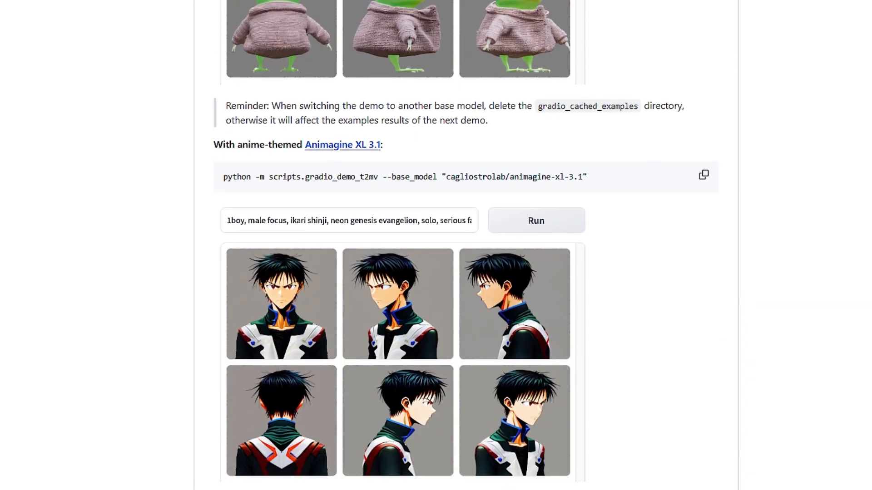
pyautogui.scroll(-3)
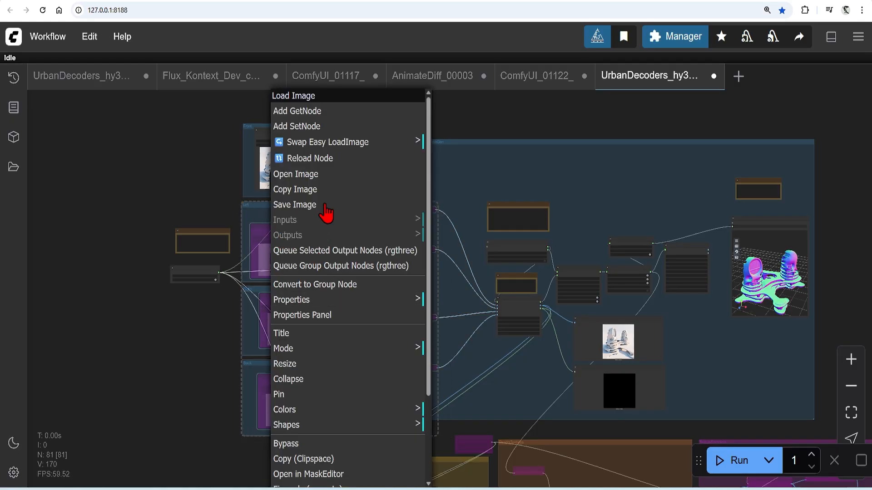
pyautogui.moveTo(316, 449)
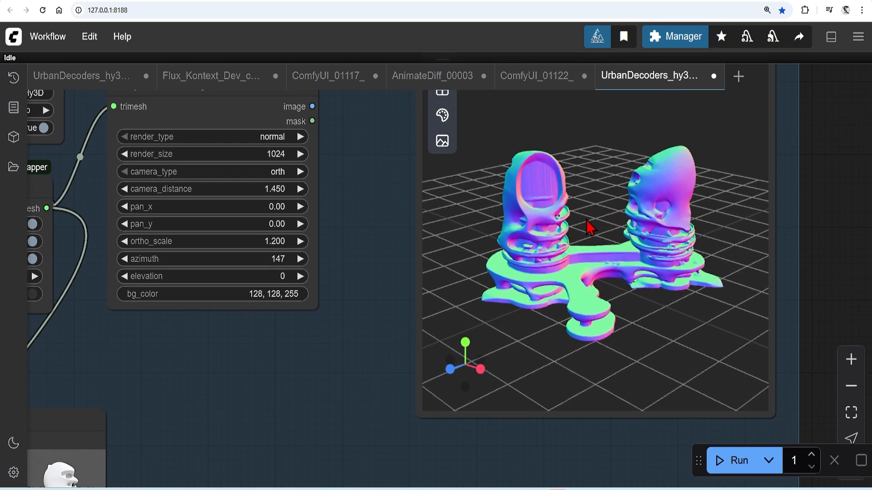
# Orbit the generated two-tower mesh to view it from below, the side and the front.
pyautogui.moveTo(586, 228); pyautogui.dragTo(650, 206)
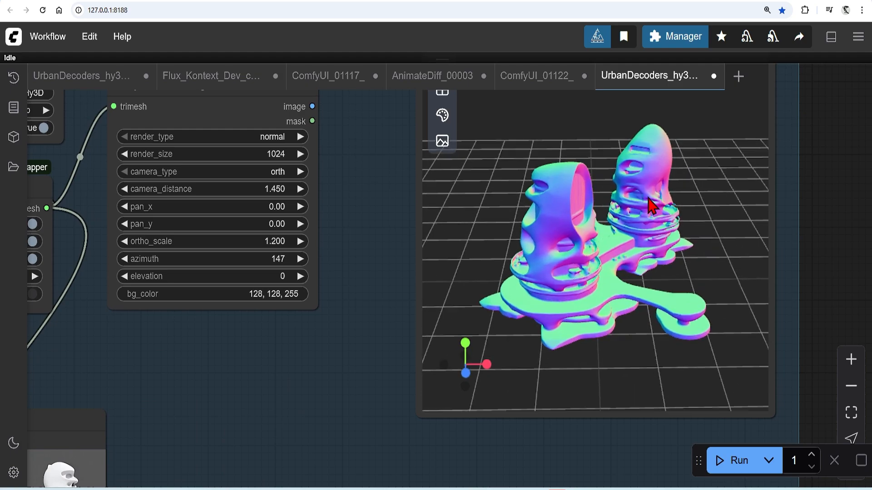
pyautogui.moveTo(650, 206); pyautogui.dragTo(615, 222)
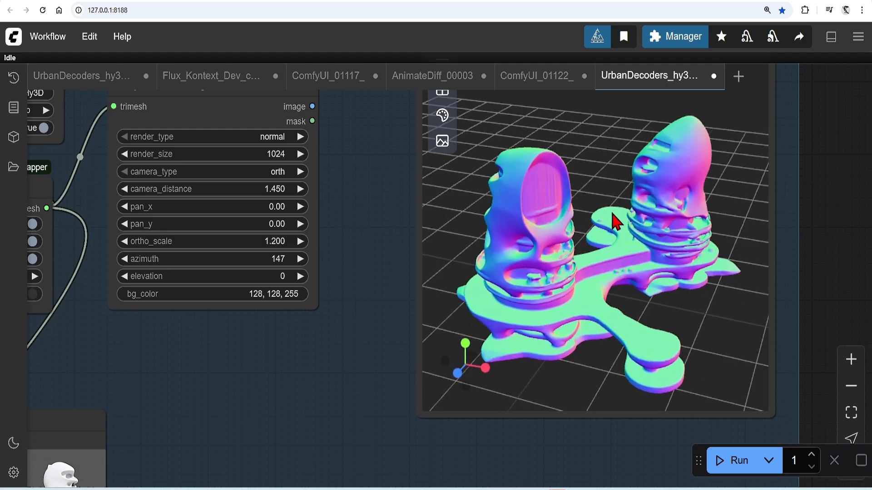
pyautogui.moveTo(614, 220); pyautogui.dragTo(435, 221)
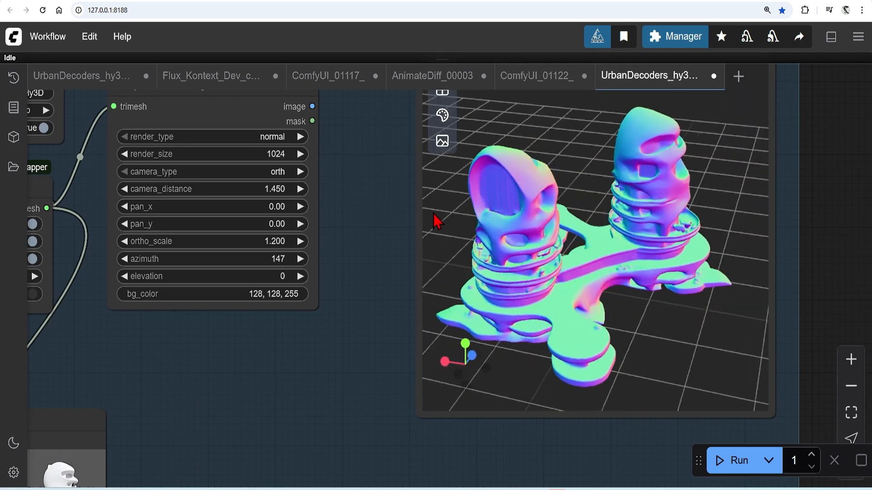
pyautogui.moveTo(437, 220); pyautogui.dragTo(536, 292)
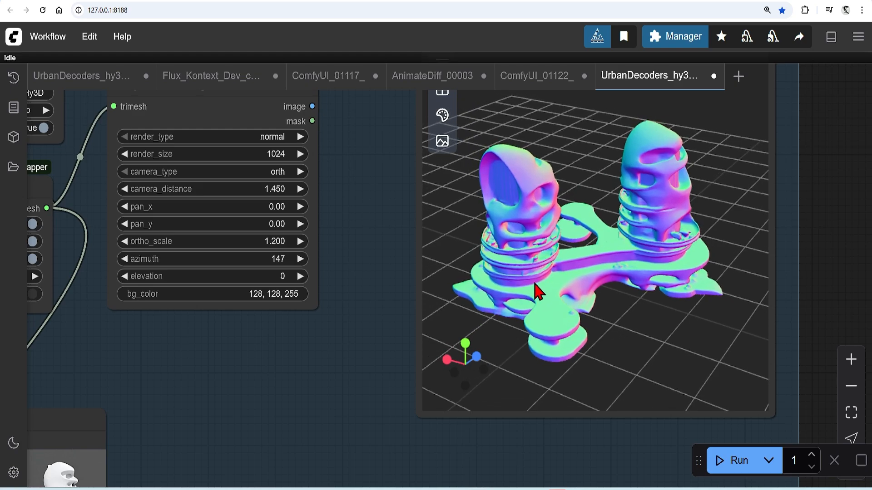